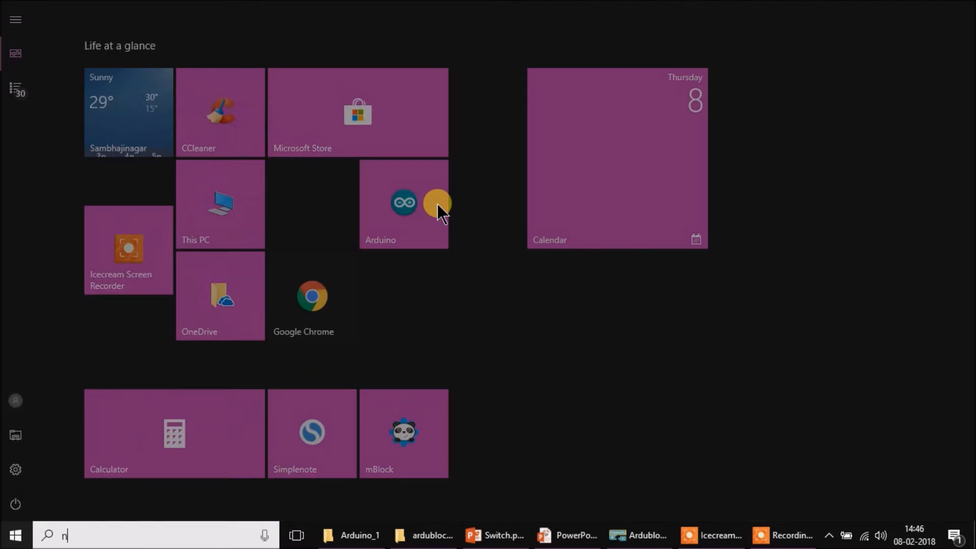
# - Search 'notepad' in the Start menu and launch Notepad from the results
pyautogui.write('otepad')
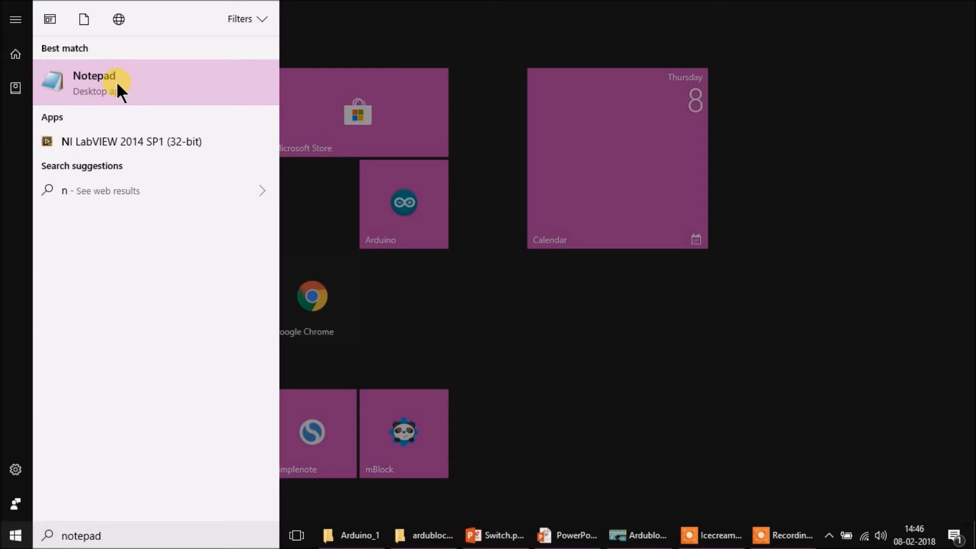
pyautogui.click(94, 83)
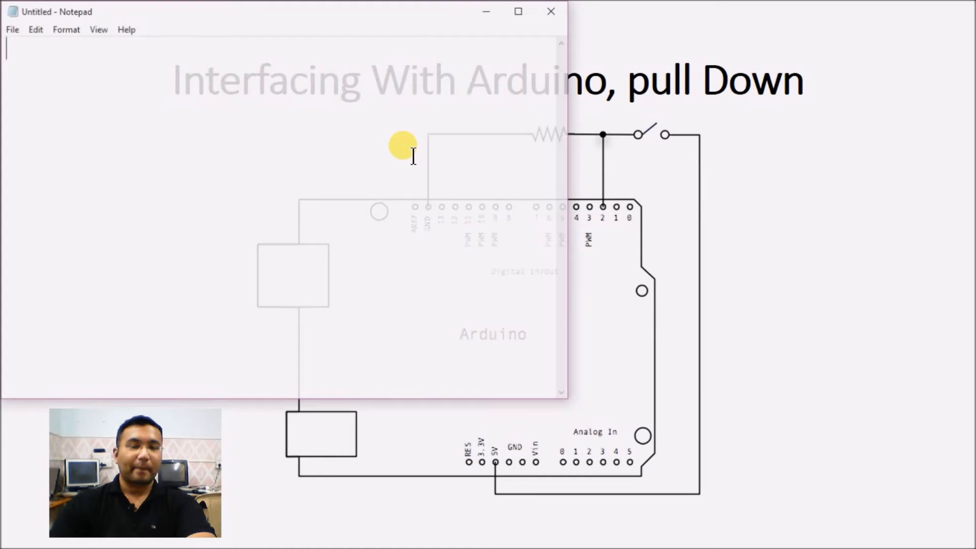
# - Write notes on connecting the switch to pin 2, VCC and a pull-down resistor
pyautogui.write('connect a')
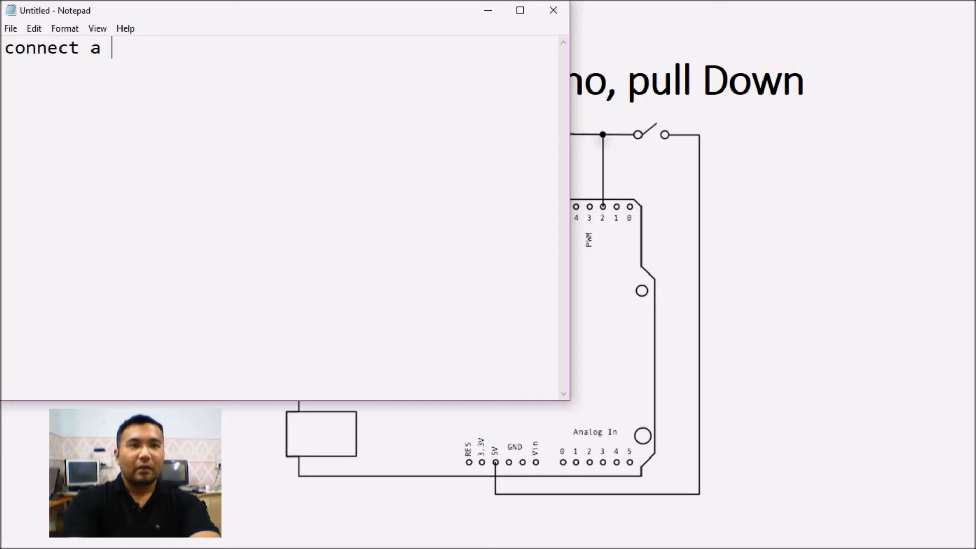
pyautogui.write('switch to ardui')
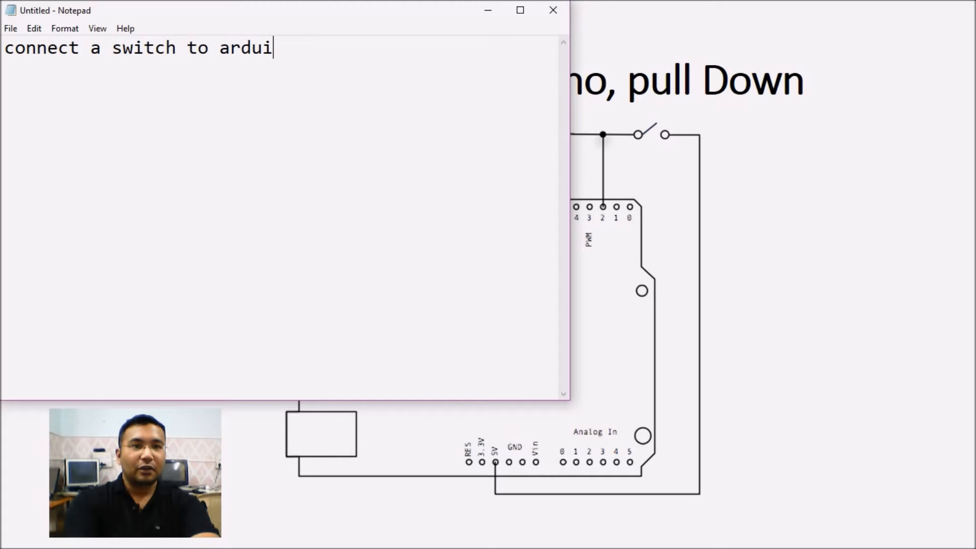
pyautogui.write('no pin 2')
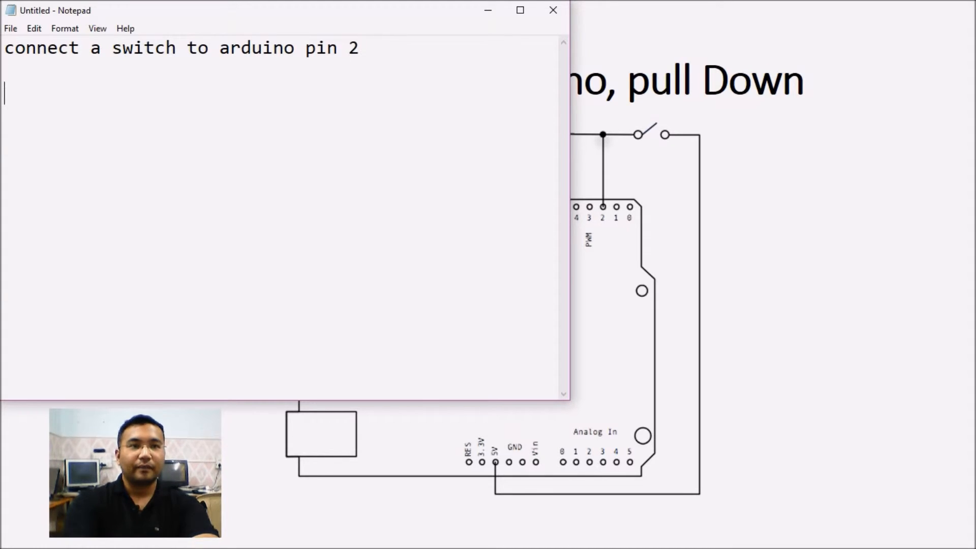
pyautogui.write('connect other po')
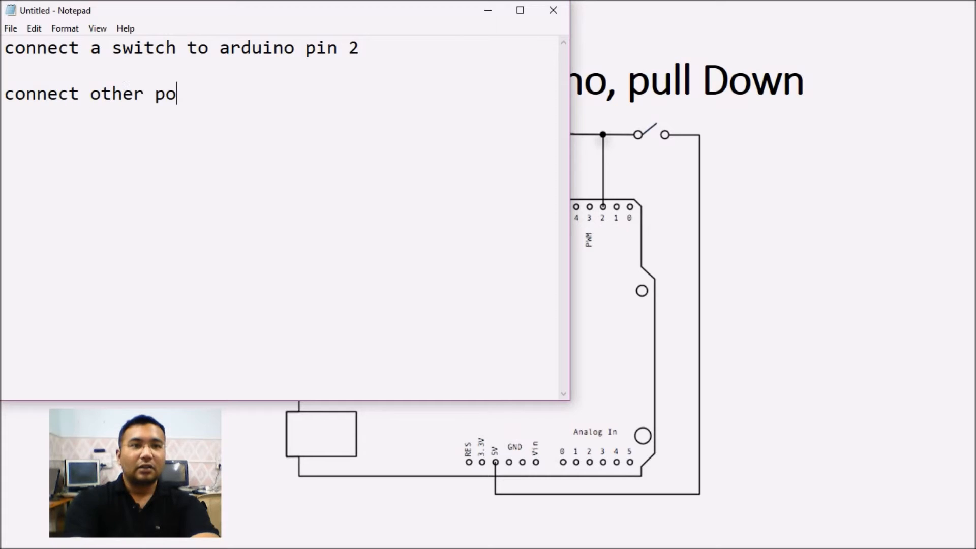
pyautogui.write('int of switch to')
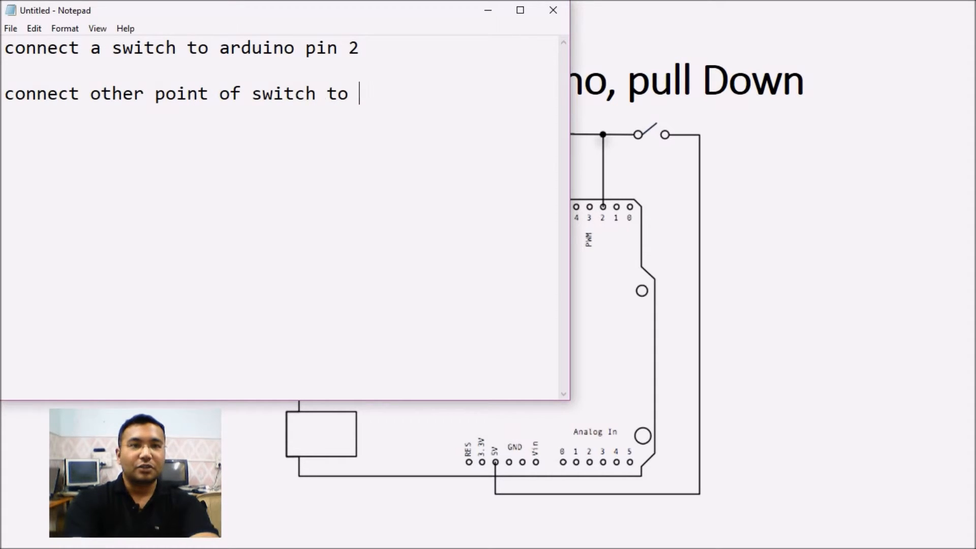
pyautogui.write('vcc')
pyautogui.write('connect a pull do')
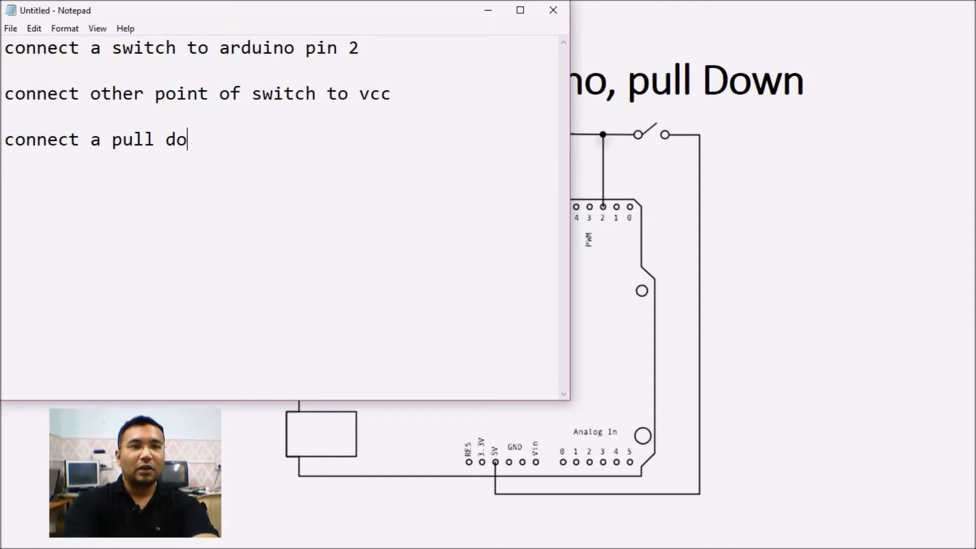
pyautogui.write('wn resisto')
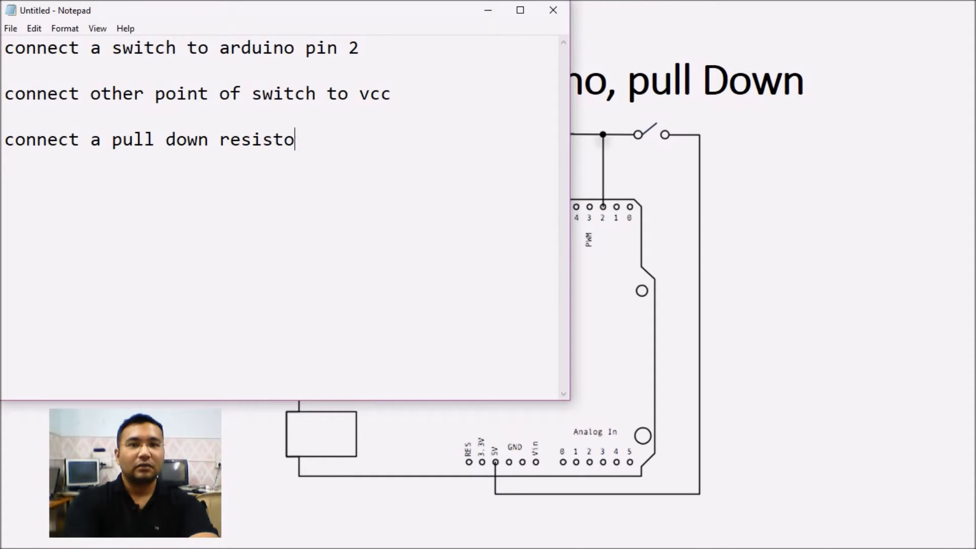
pyautogui.write('r')
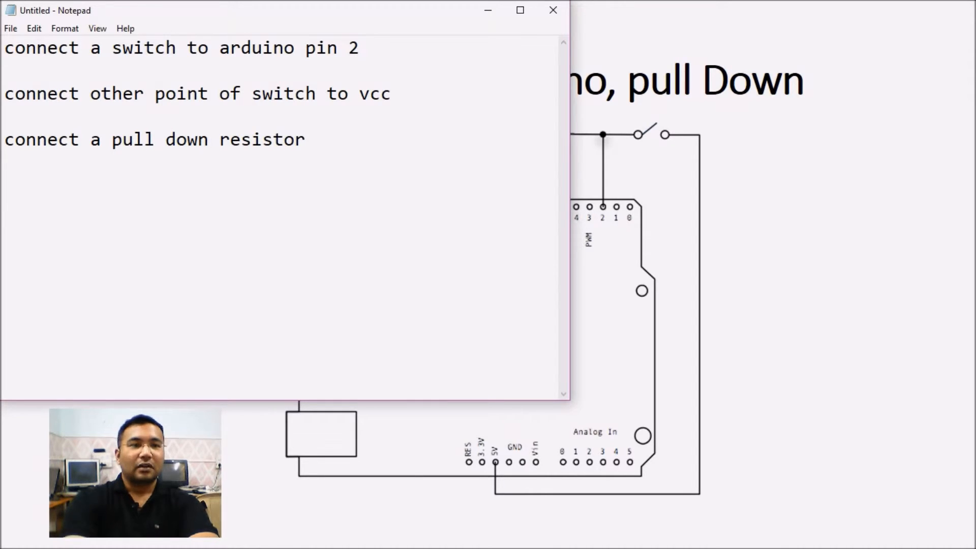
# - Add the LED-at-pin behaviour notes (ON when pressed, OFF otherwise) and highlight 'pressed'
pyautogui.write('use an')
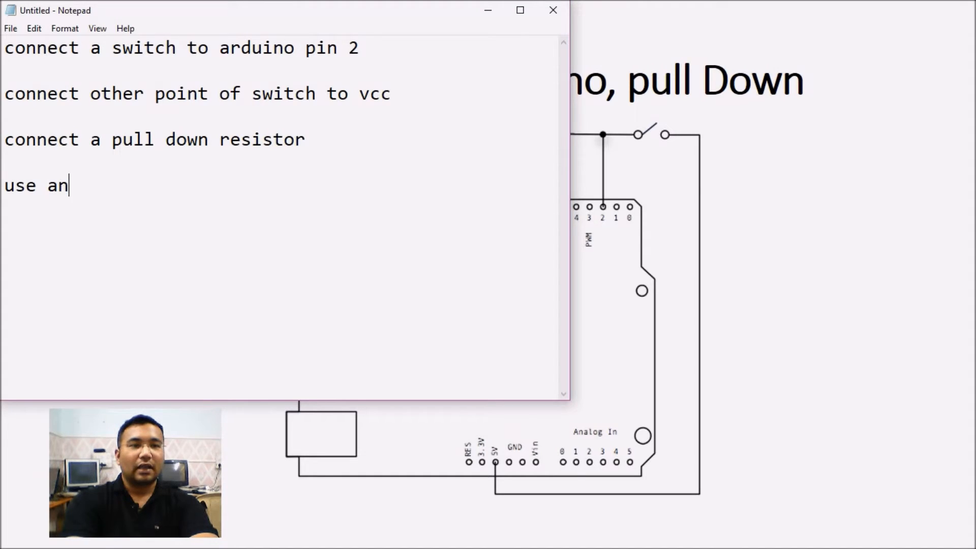
pyautogui.write('LED at pin 13')
pyautogui.write('if')
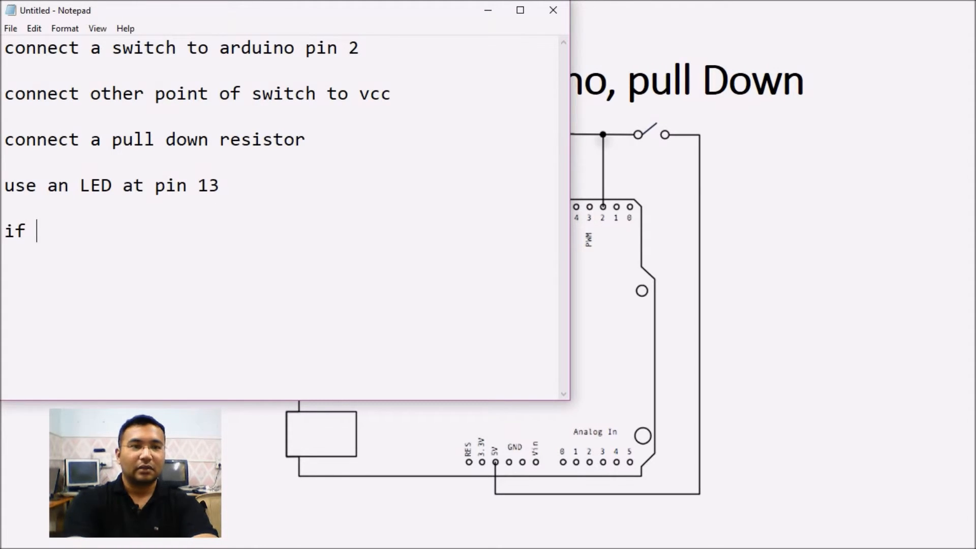
pyautogui.write('switch is pressed, LED will turn ON,')
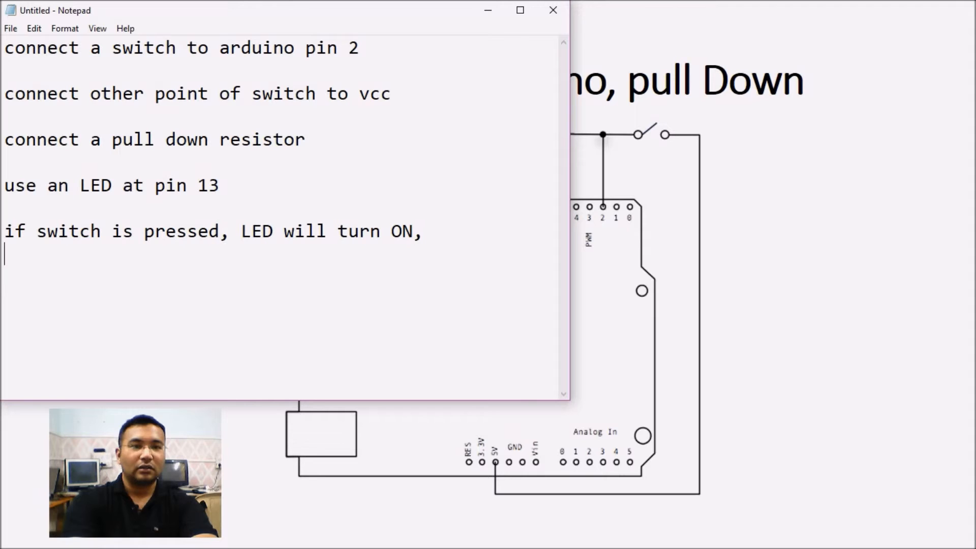
pyautogui.write('if switch is')
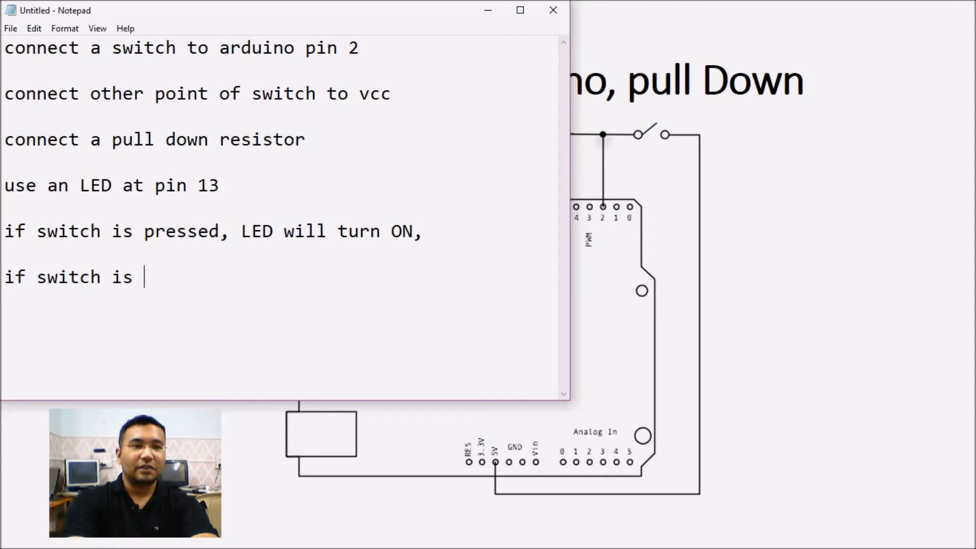
pyautogui.write('not presse')
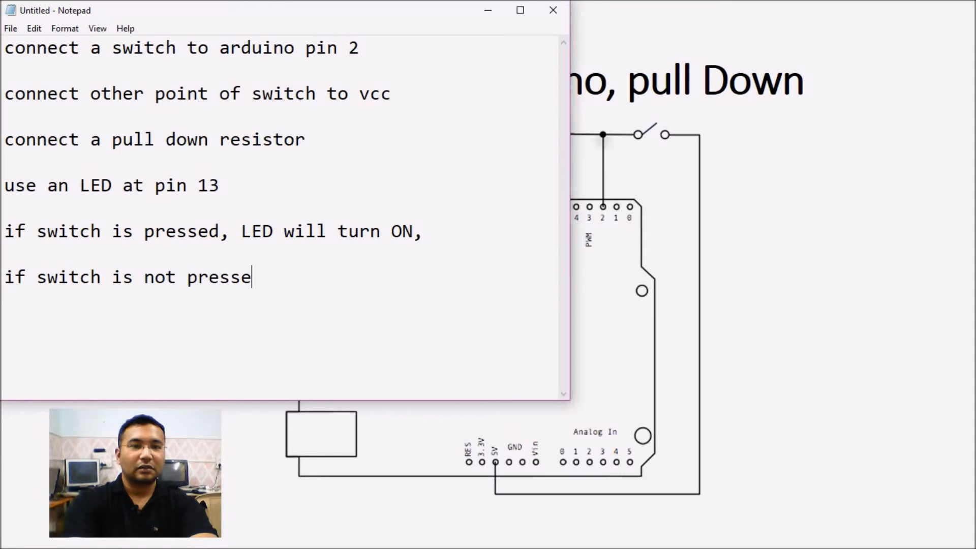
pyautogui.write('d LED will')
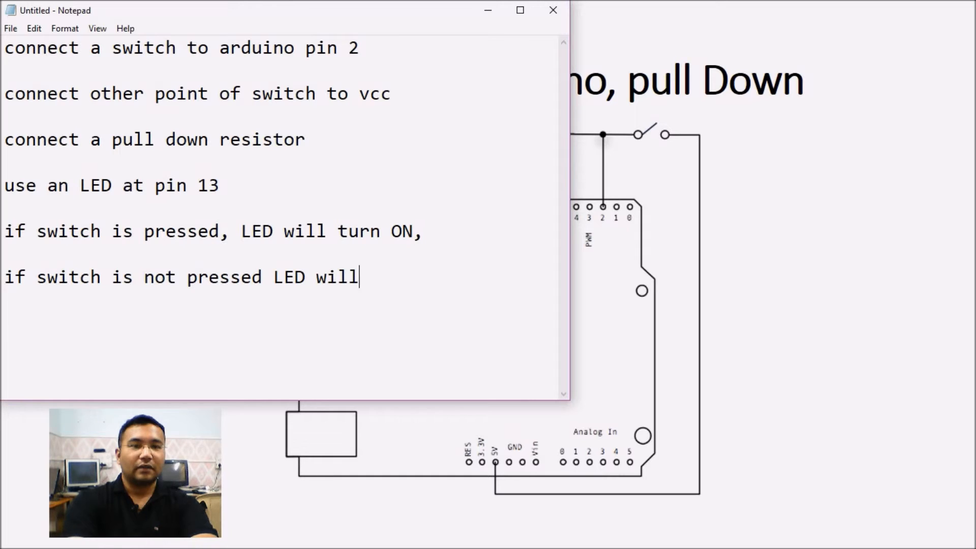
pyautogui.write('turn OFF')
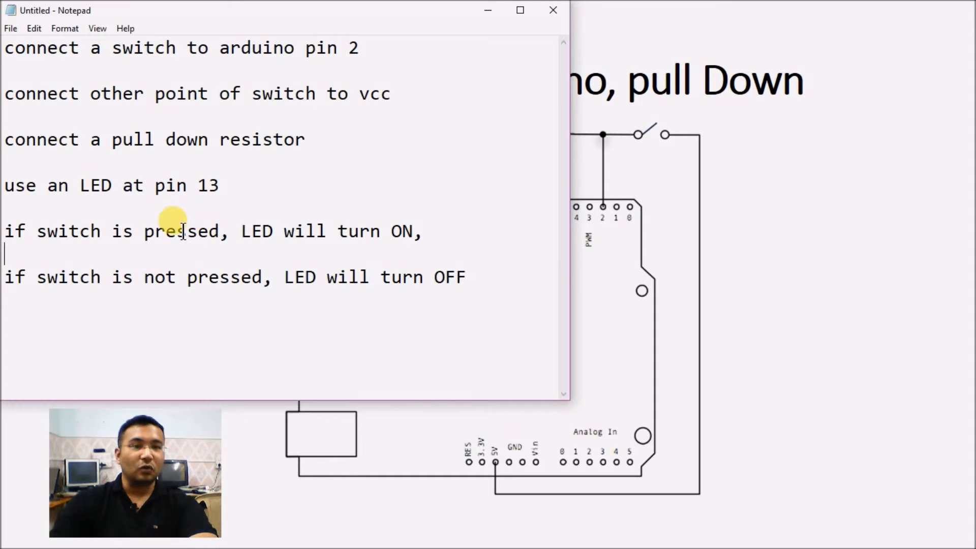
pyautogui.doubleClick(185, 232)
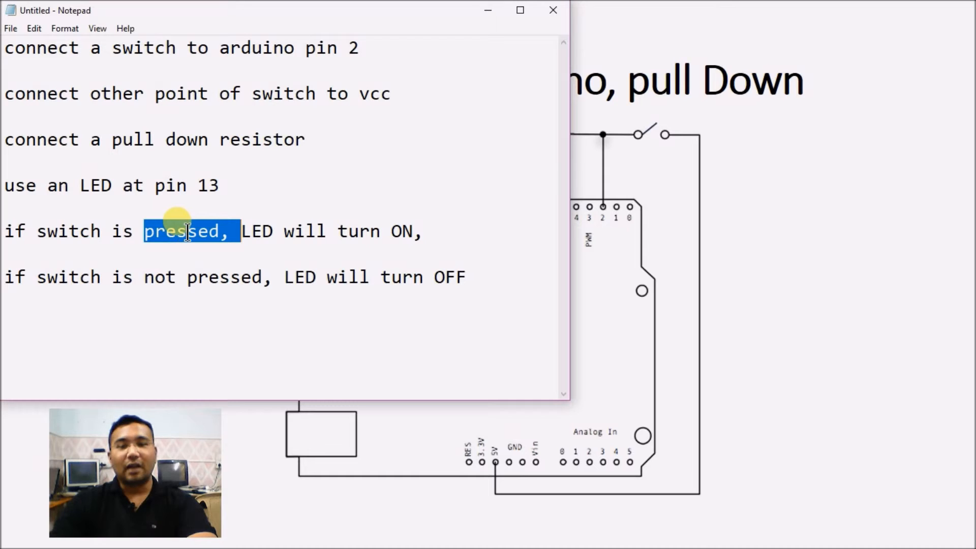
pyautogui.moveTo(397, 16)
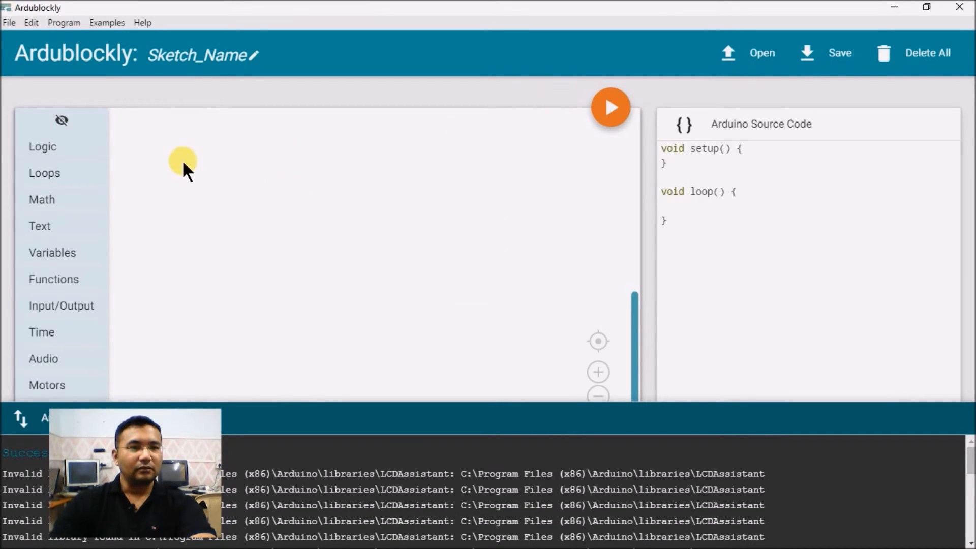
pyautogui.moveTo(147, 235)
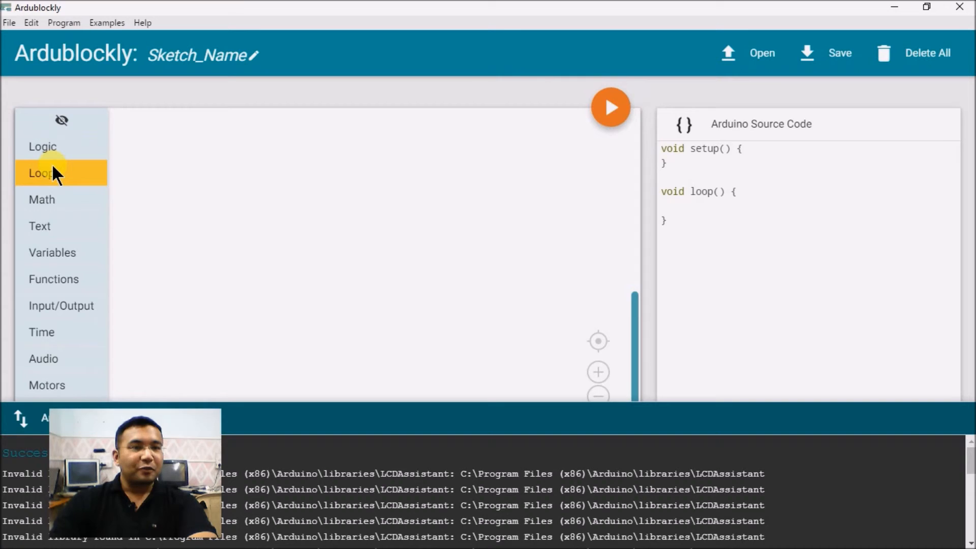
# - Place an if block from the Logic category onto the workspace
pyautogui.click(42, 146)
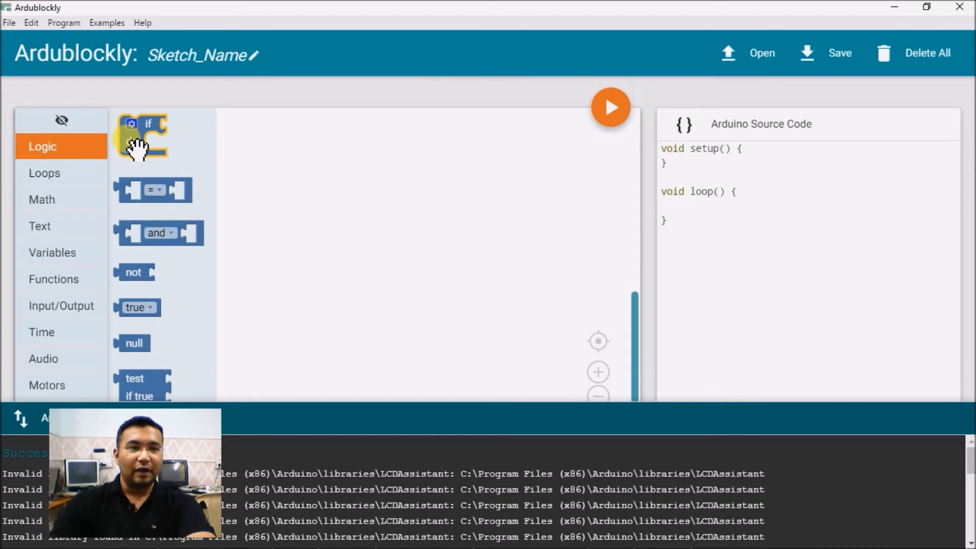
pyautogui.moveTo(142, 136); pyautogui.dragTo(274, 179)
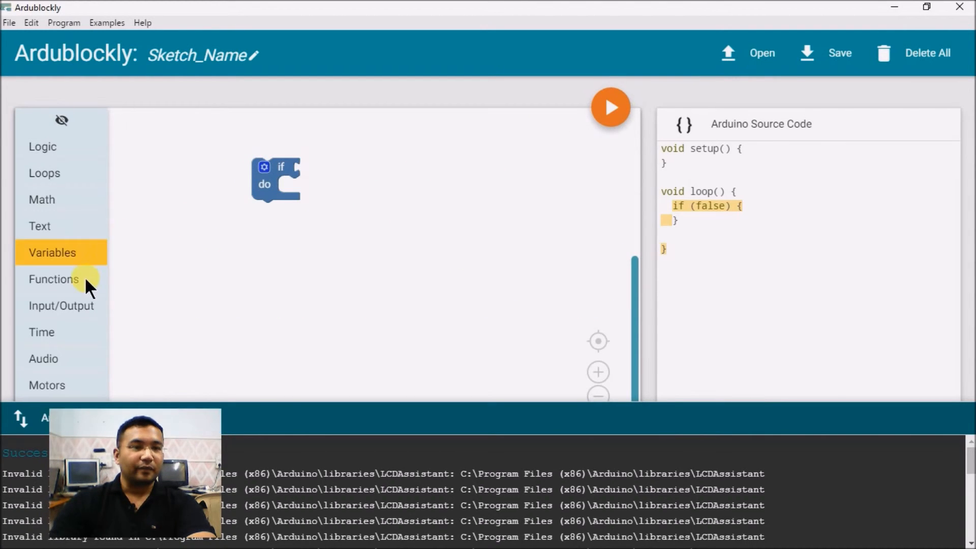
pyautogui.click(61, 305)
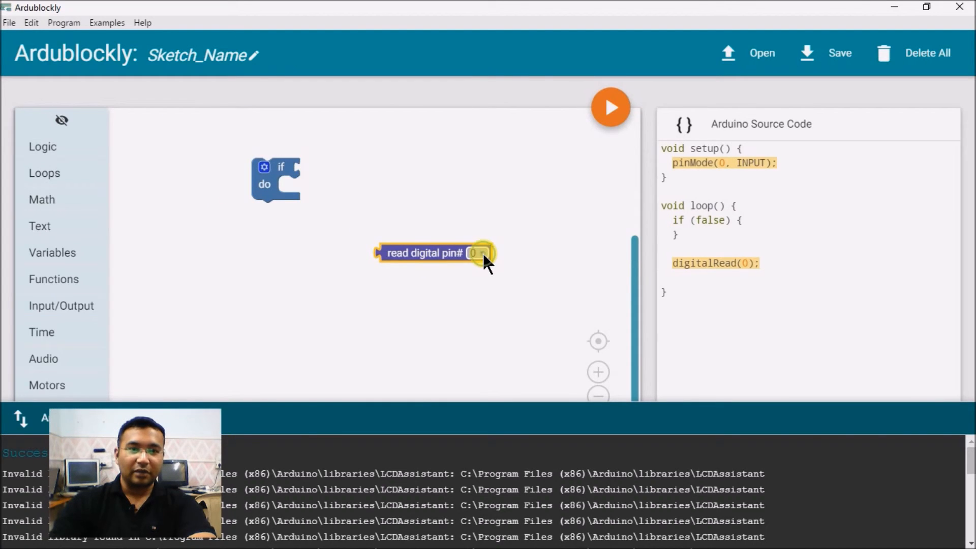
# - Set the read digital pin block to pin 2, then browse Loops, Math and Text
pyautogui.click(477, 252)
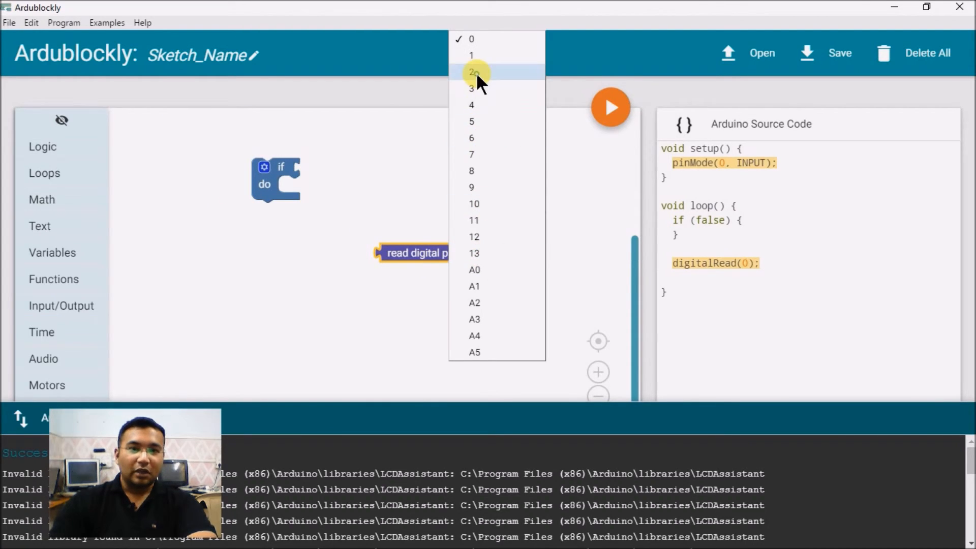
pyautogui.click(472, 71)
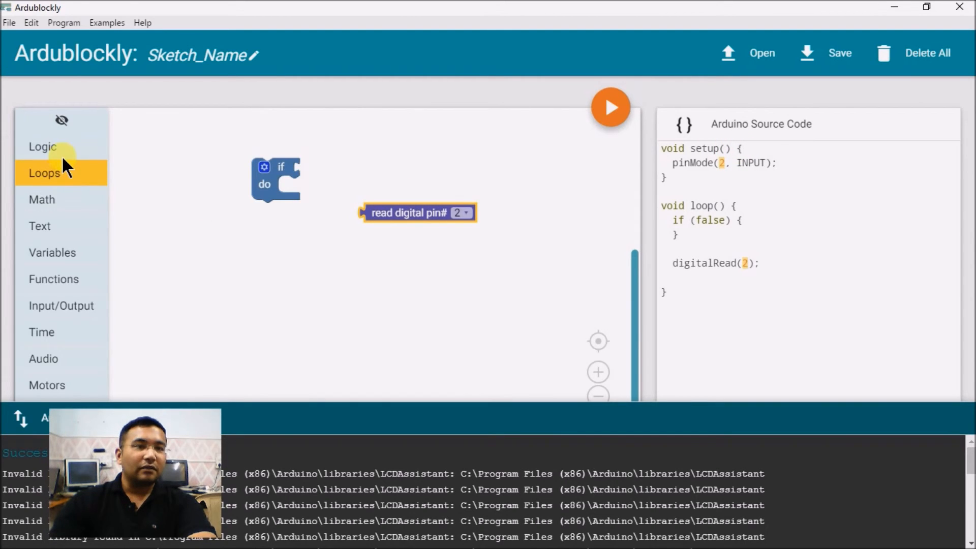
pyautogui.click(43, 173)
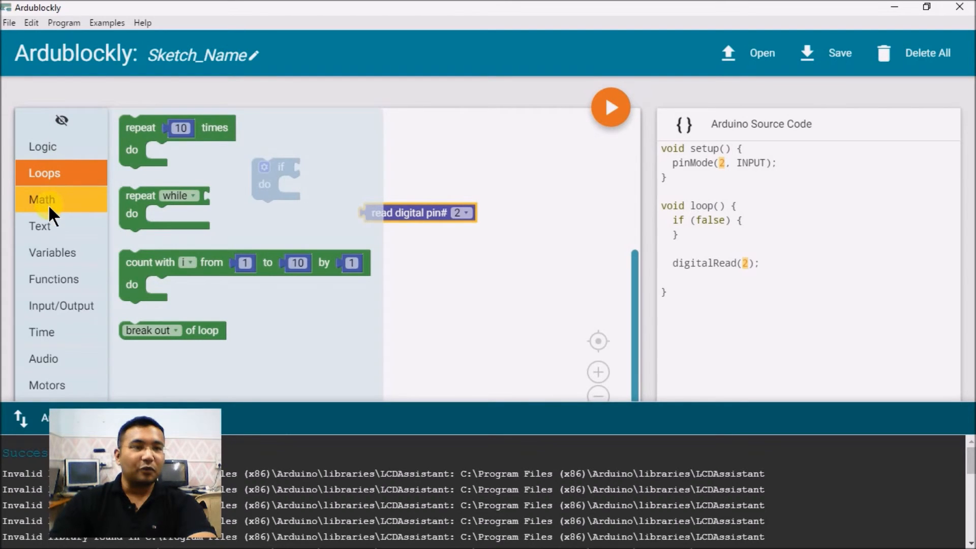
pyautogui.click(42, 200)
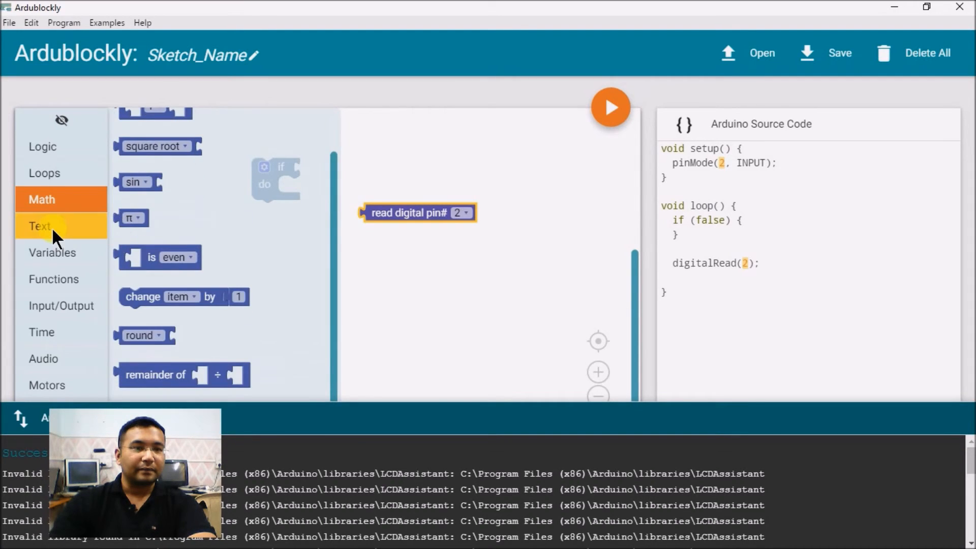
pyautogui.click(40, 225)
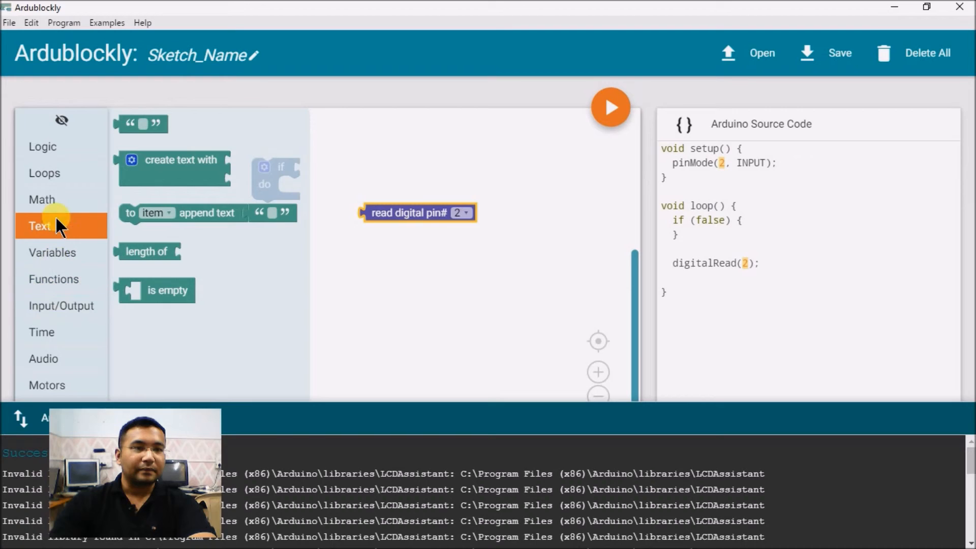
pyautogui.click(42, 146)
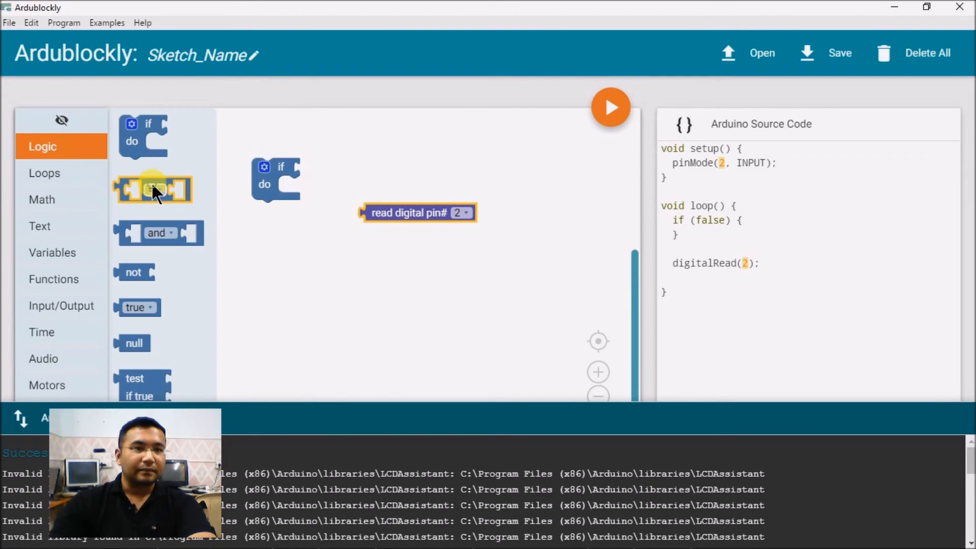
# - Build the if condition digitalRead(2) == true with an equals block and a true block
pyautogui.moveTo(152, 190); pyautogui.dragTo(339, 168)
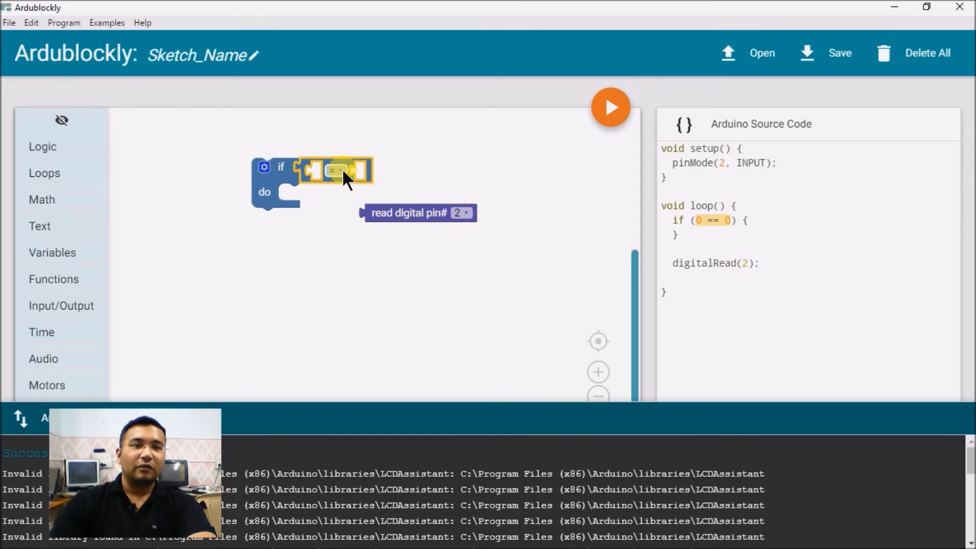
pyautogui.click(338, 170)
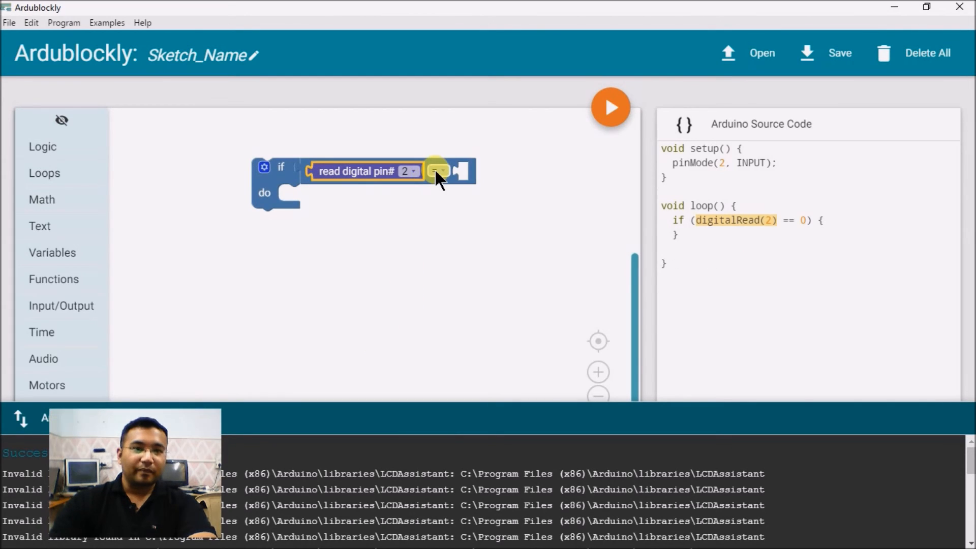
pyautogui.click(43, 147)
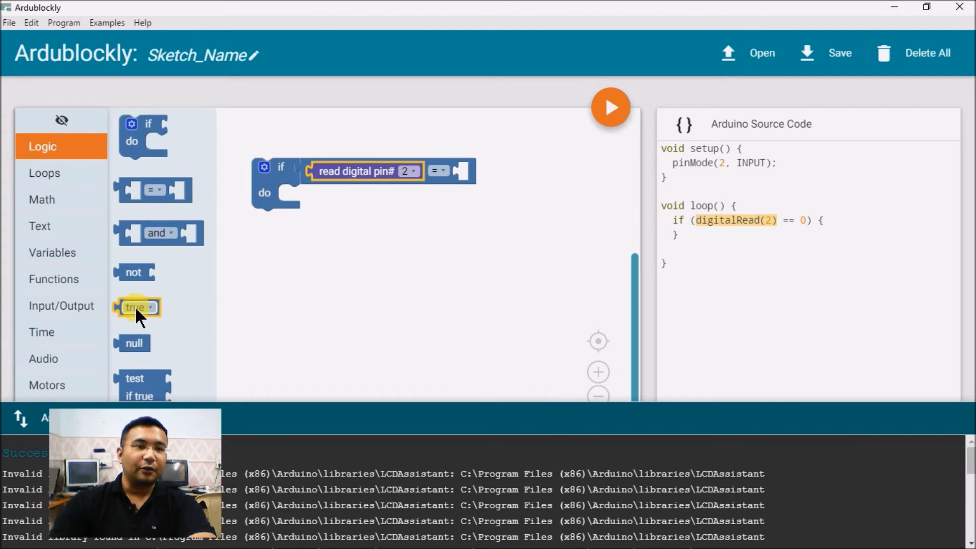
pyautogui.moveTo(136, 307); pyautogui.dragTo(476, 171)
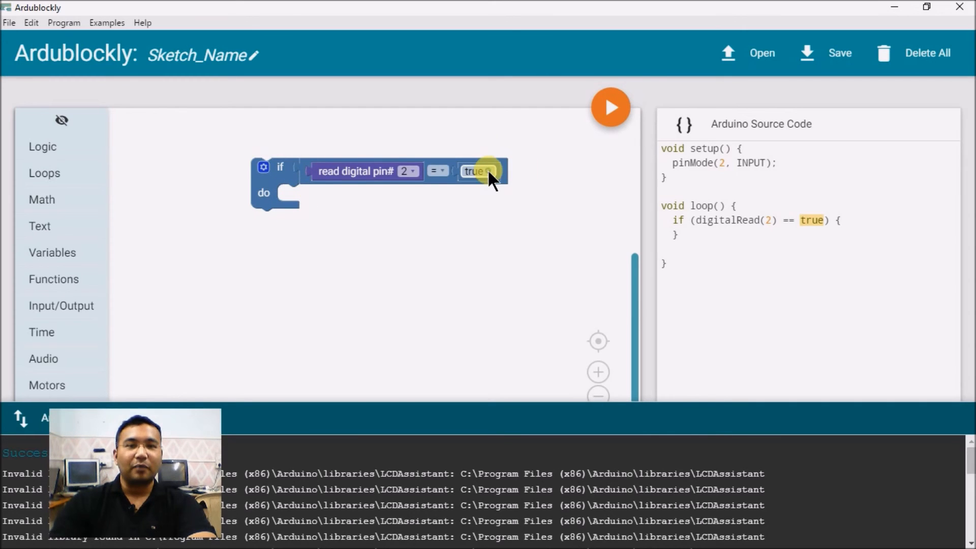
pyautogui.click(476, 171)
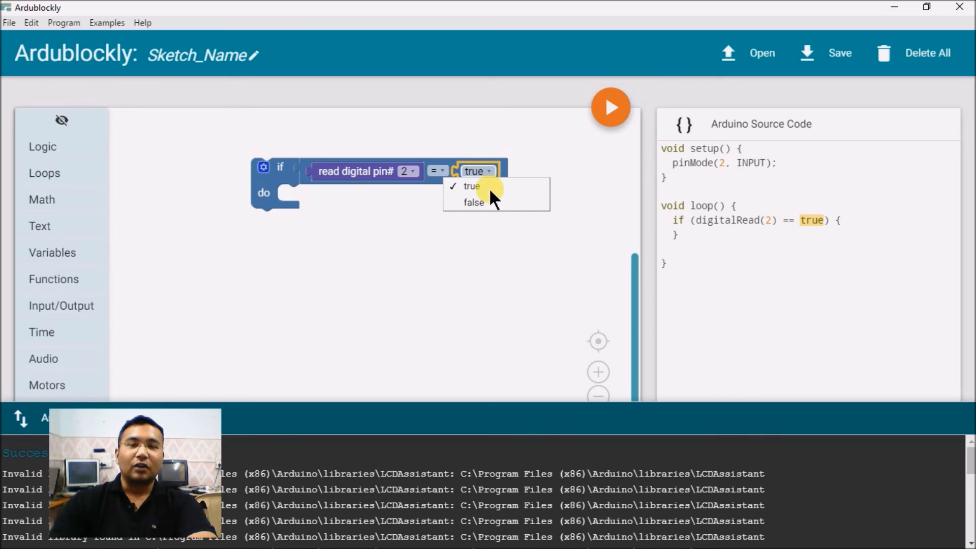
pyautogui.click(472, 186)
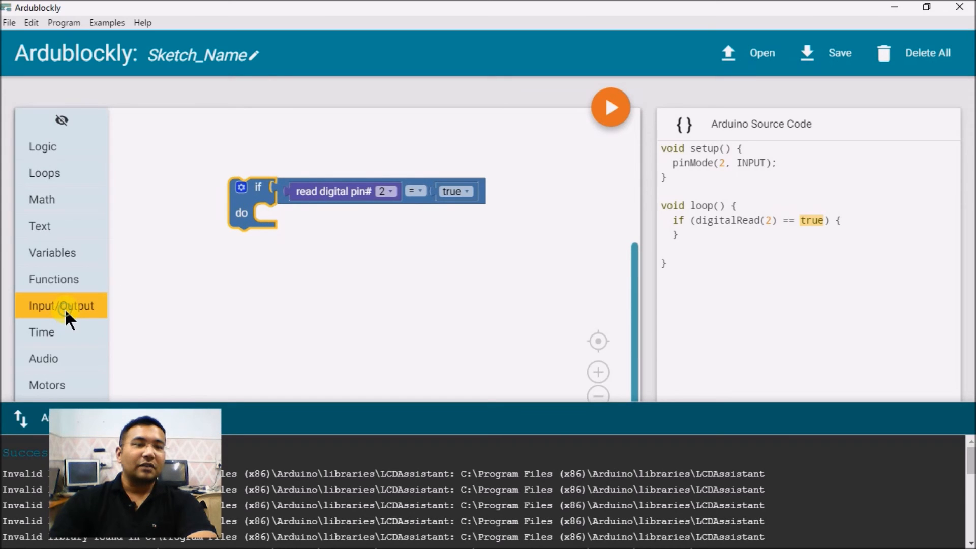
# - Put a set digital pin 13 HIGH block inside the if, then duplicate the if block
pyautogui.click(61, 305)
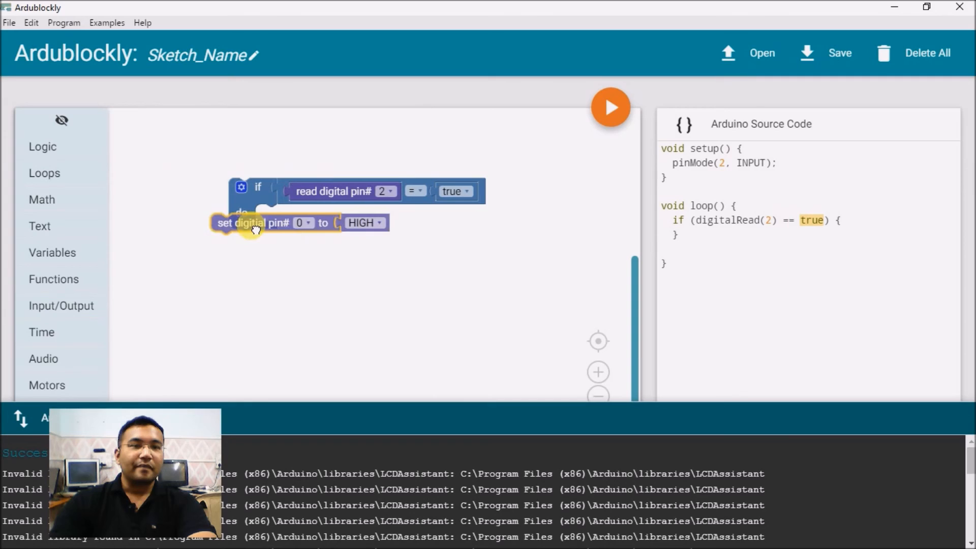
pyautogui.moveTo(239, 223); pyautogui.dragTo(311, 213)
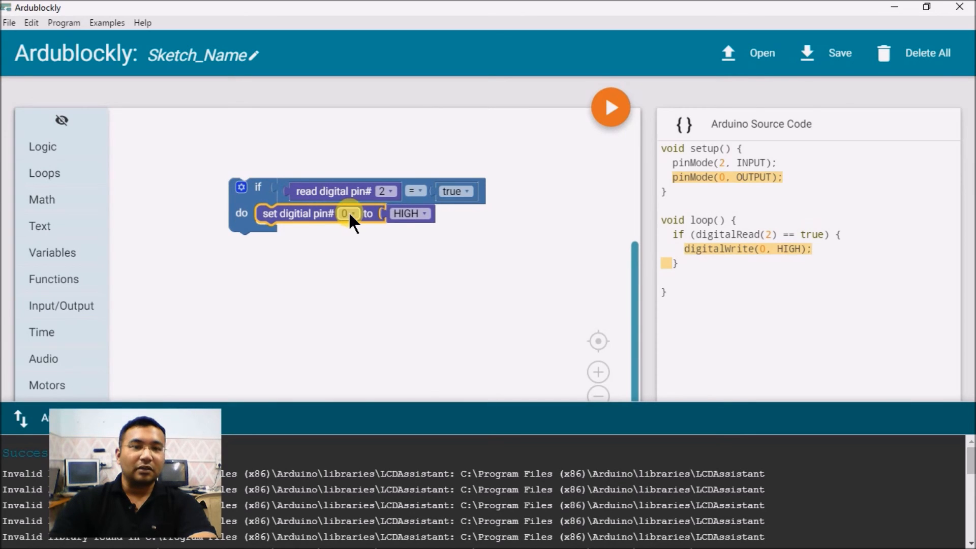
pyautogui.click(347, 214)
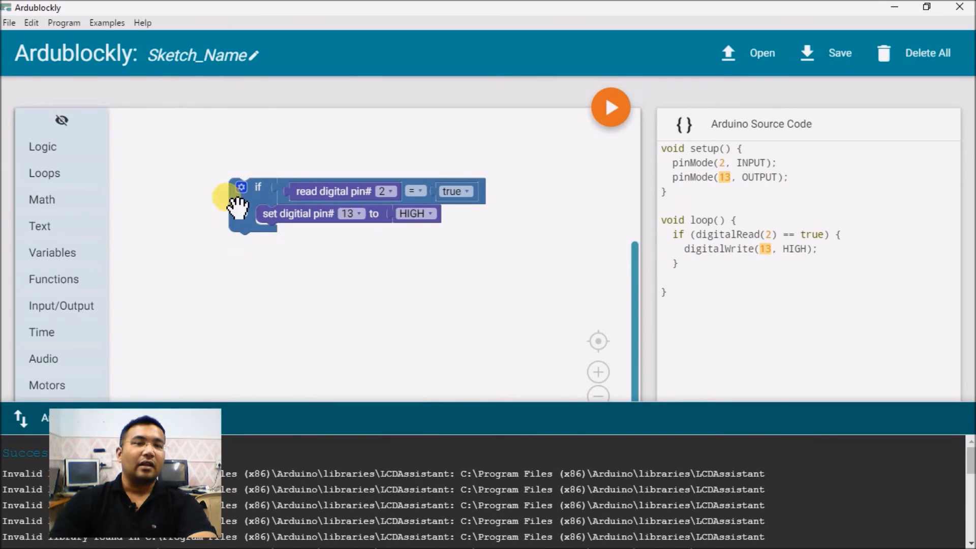
pyautogui.rightClick(239, 205)
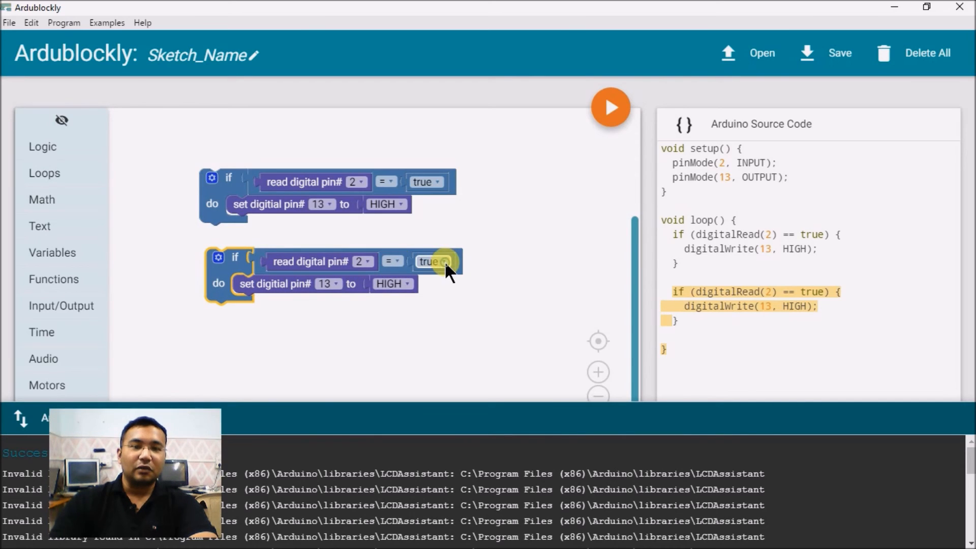
# - Change the copy's comparison to false and its pin 13 output to LOW
pyautogui.click(428, 261)
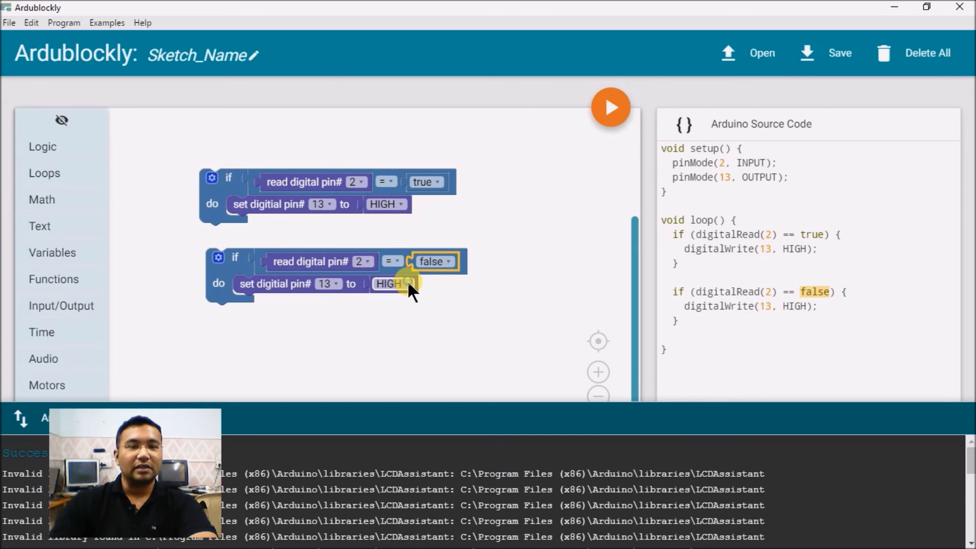
pyautogui.click(386, 283)
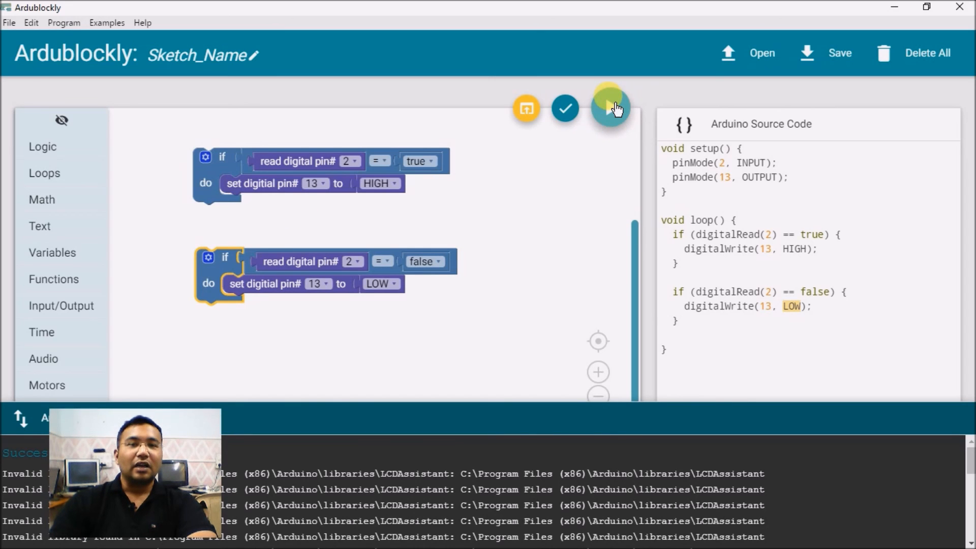
pyautogui.moveTo(610, 107)
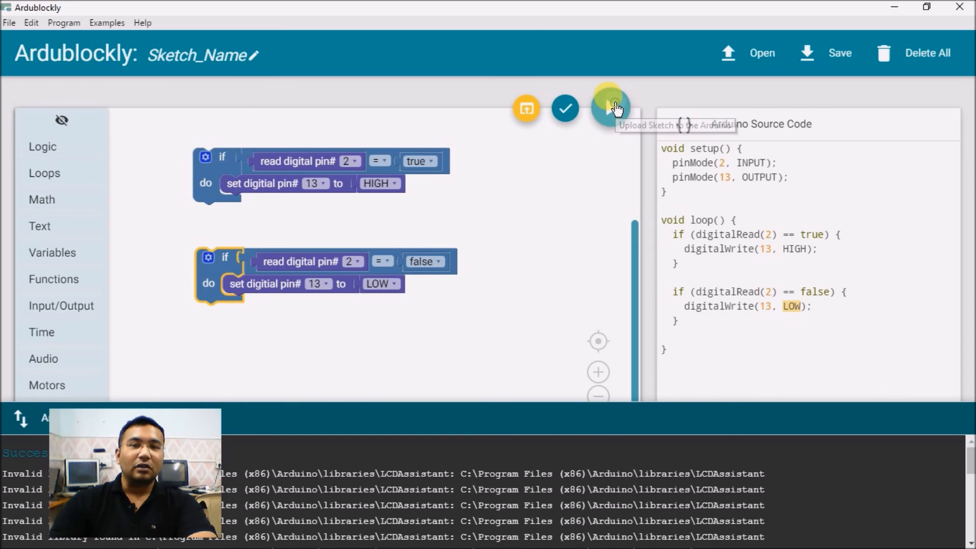
# - Start uploading the two-if sketch to the Arduino with Upload Sketch
pyautogui.click(610, 107)
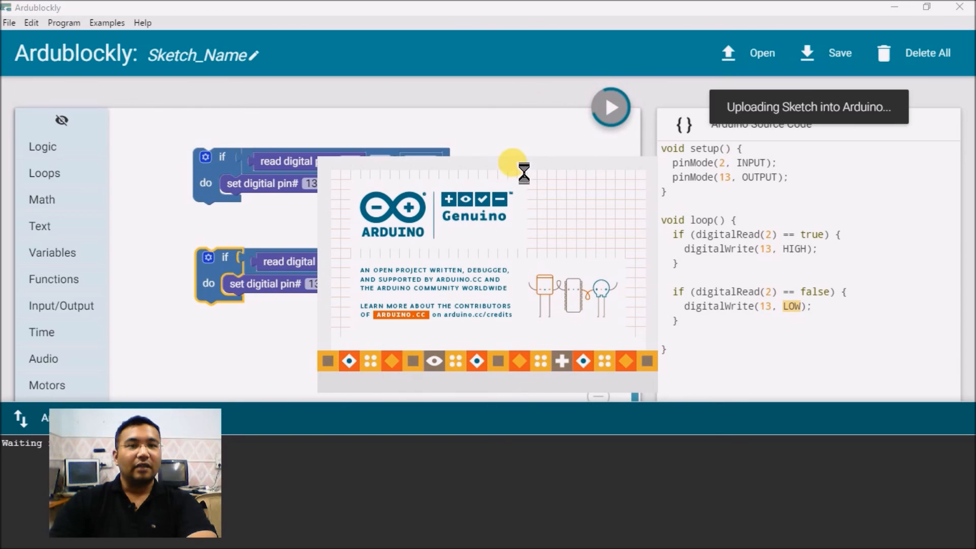